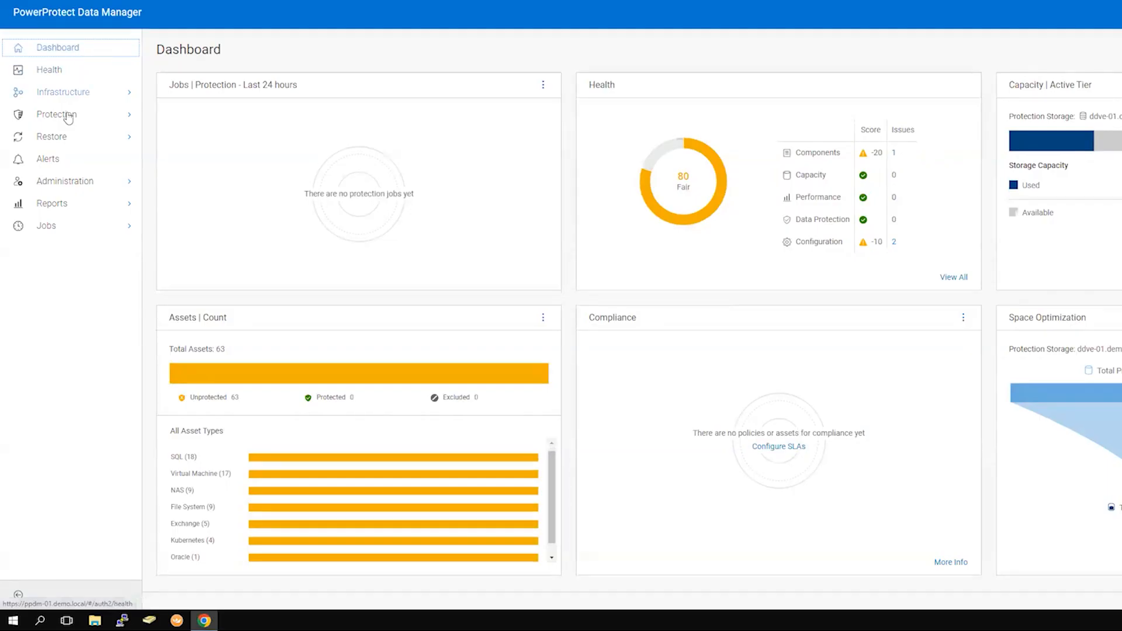
Navigate from the dashboard to the empty Protection Policies list
{"action": "left_click", "coordinate": [57, 114]}
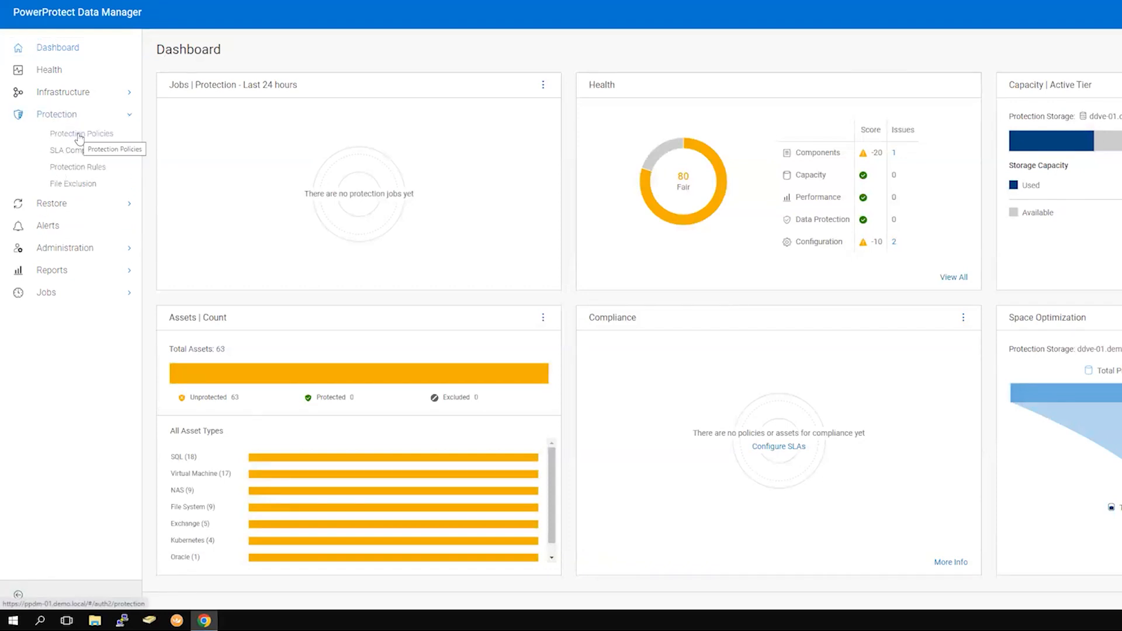
{"action": "left_click", "coordinate": [82, 133]}
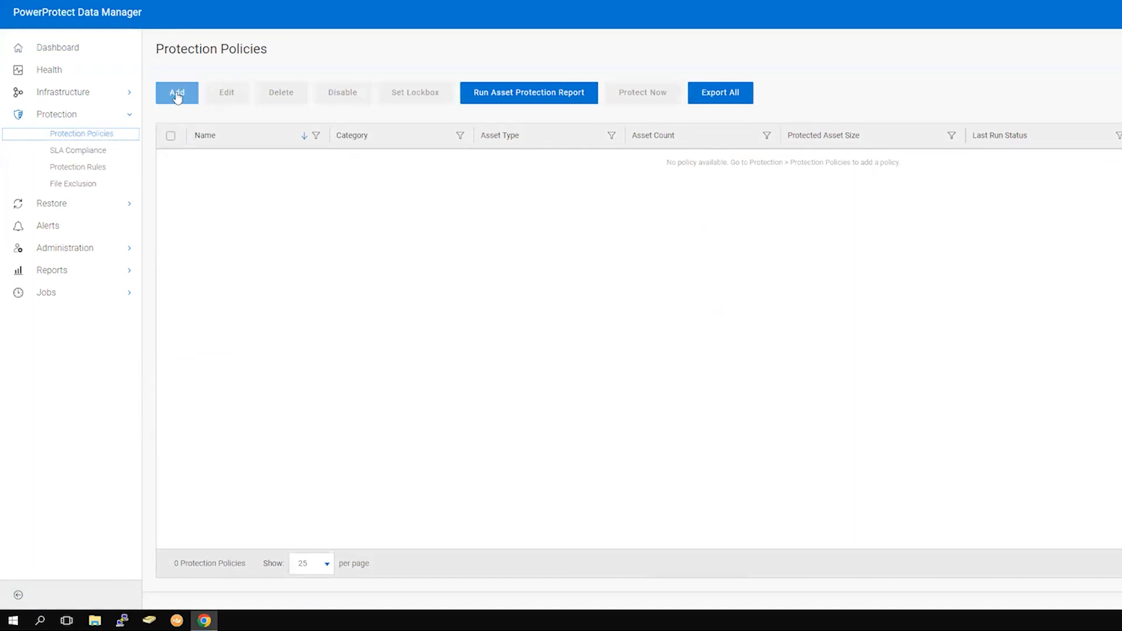
Start a new Virtual Machine protection policy named Policy1 and continue to its purpose
{"action": "left_click", "coordinate": [177, 93]}
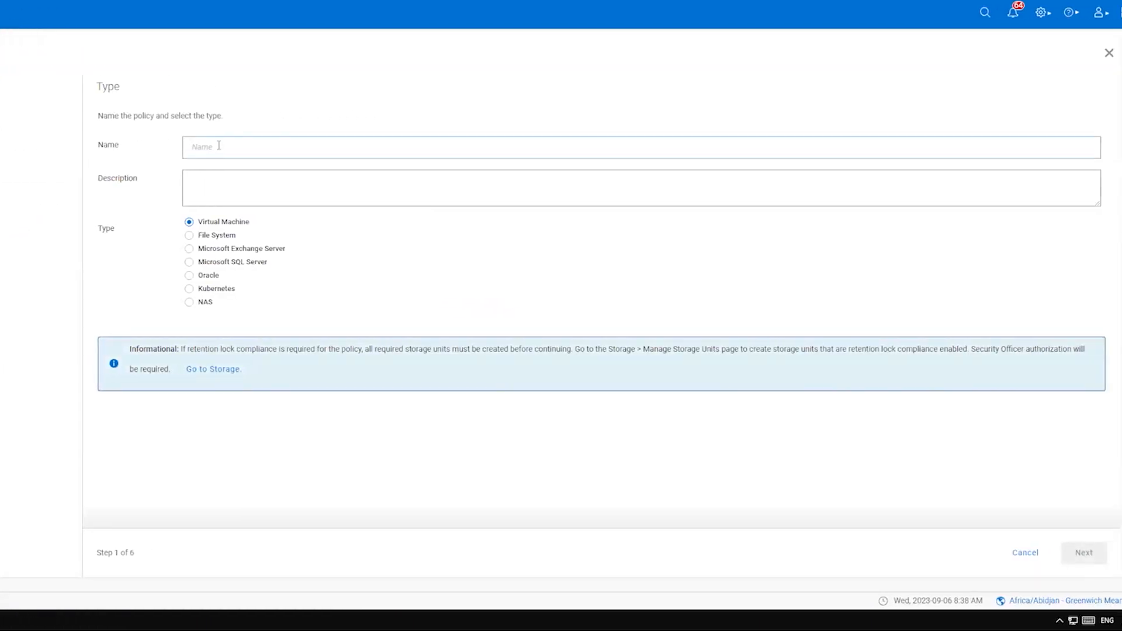
{"action": "type", "text": "Poli"}
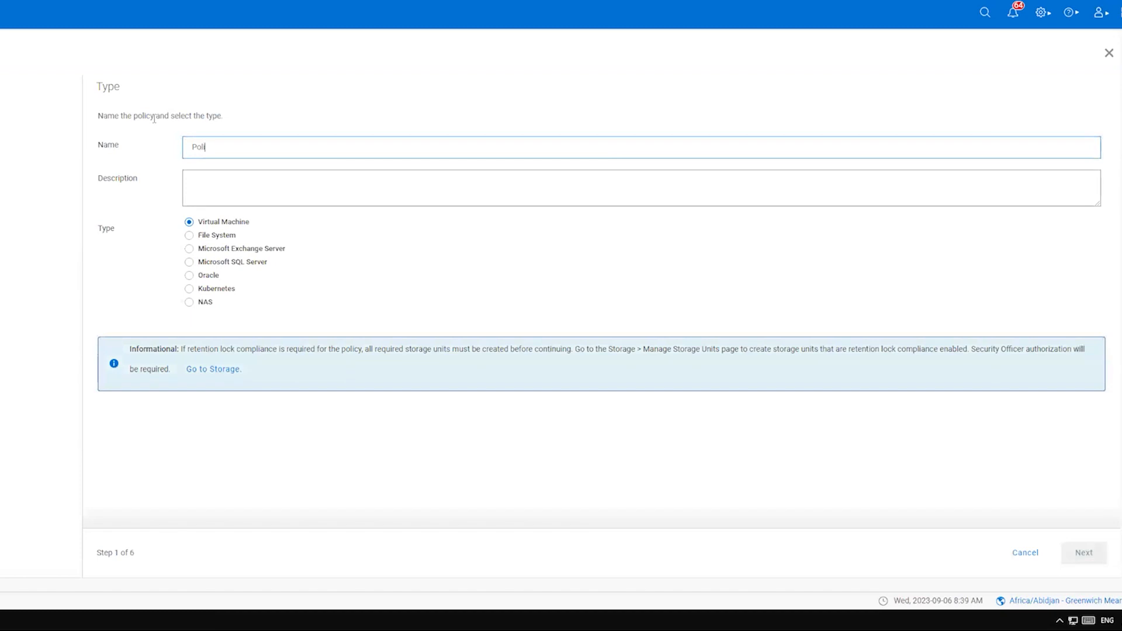
{"action": "type", "text": "cy1"}
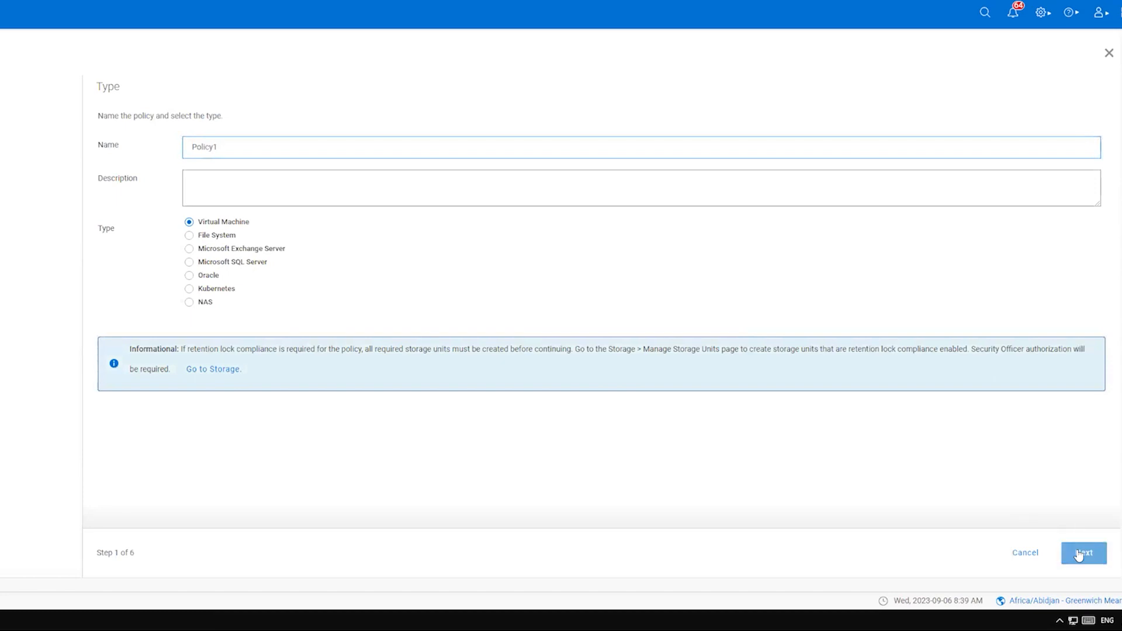
{"action": "left_click", "coordinate": [1083, 553]}
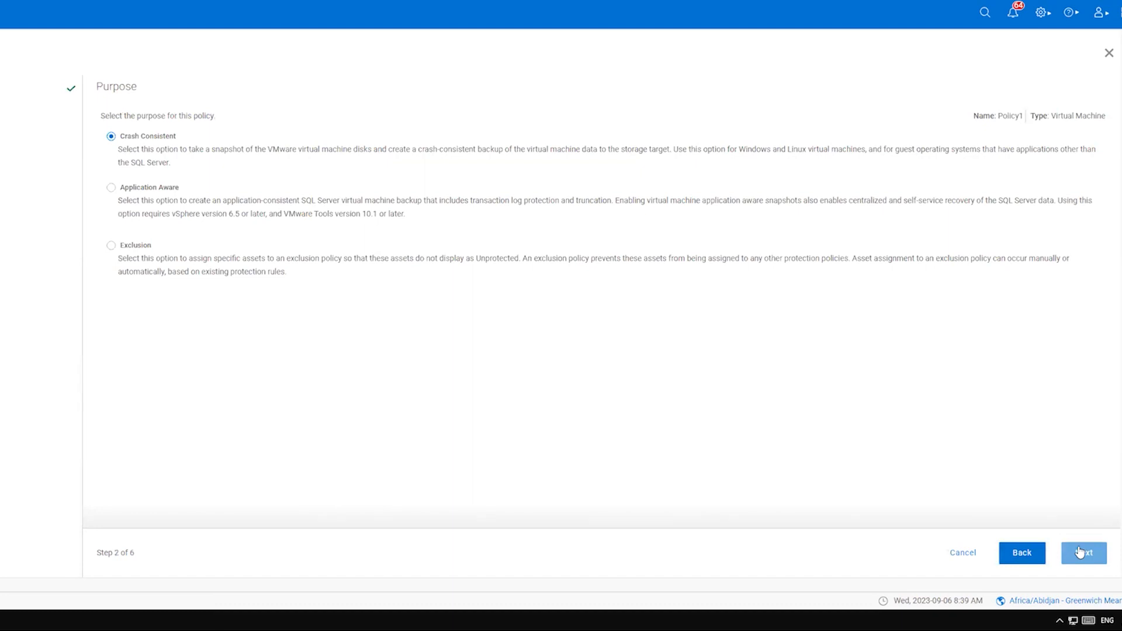
Keep the Crash Consistent purpose, assign the WIN-01 virtual machine, and continue to objectives
{"action": "left_click", "coordinate": [1083, 553]}
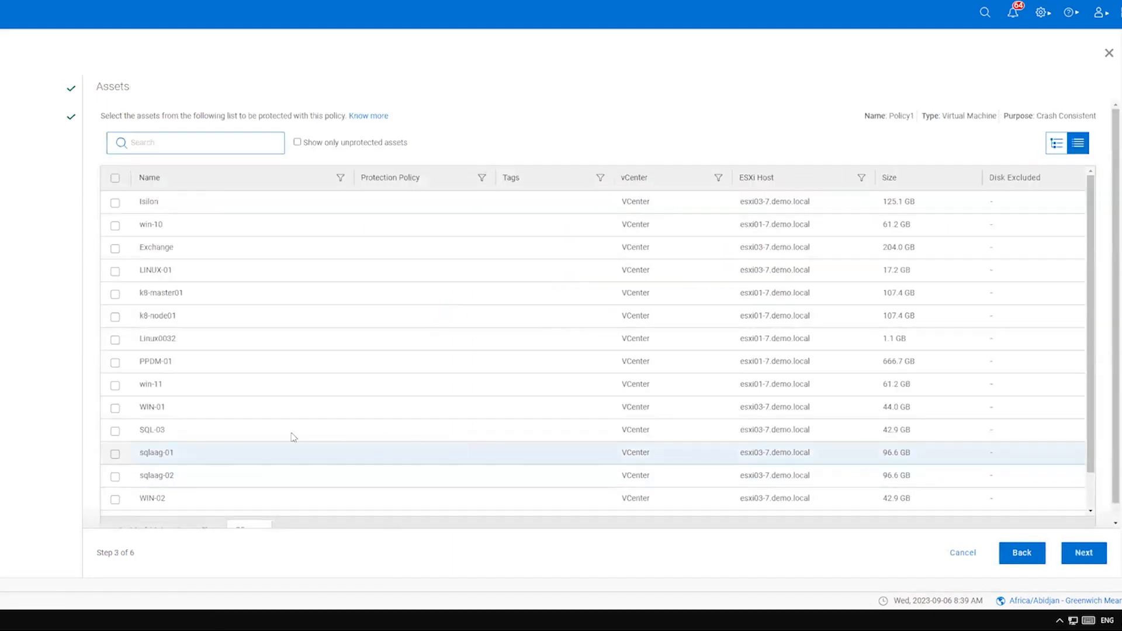
{"action": "left_click", "coordinate": [116, 406]}
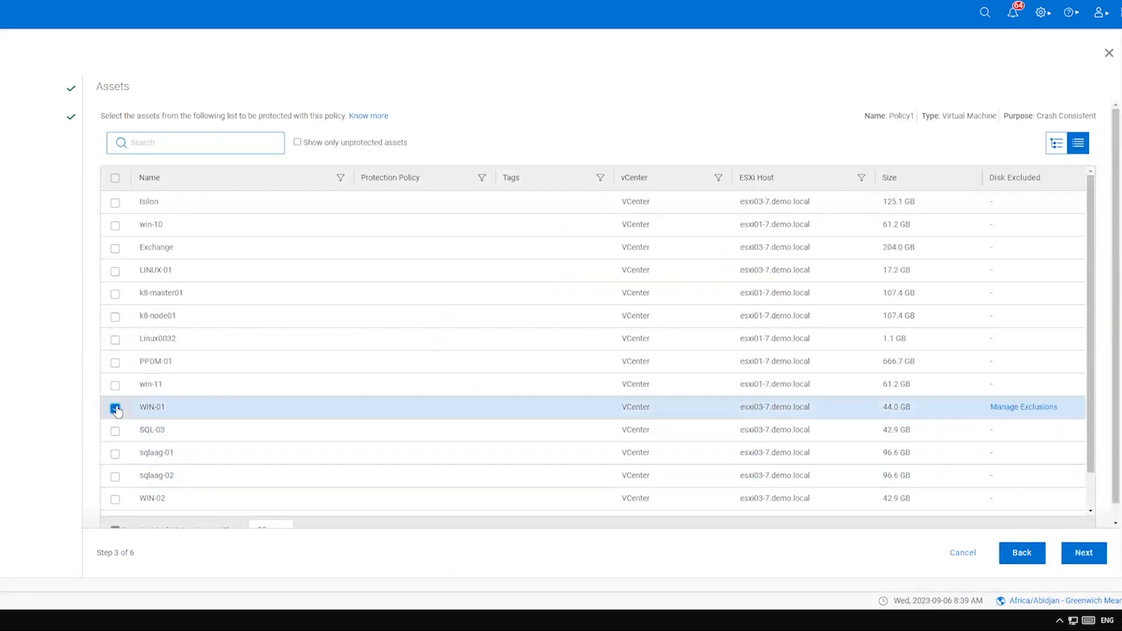
{"action": "left_click", "coordinate": [116, 407]}
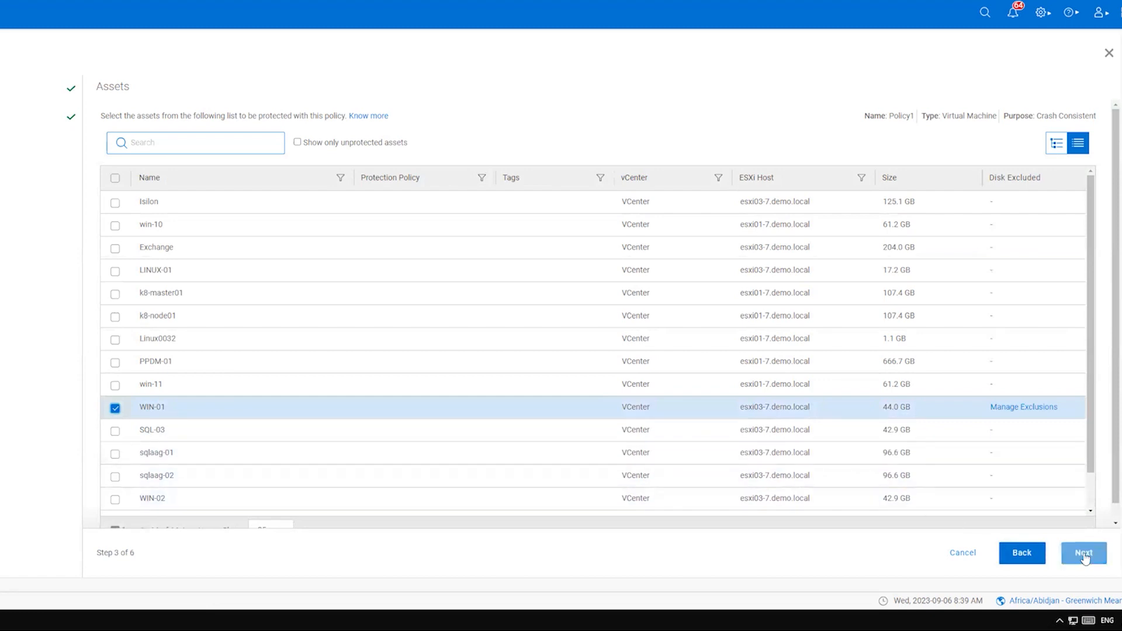
{"action": "left_click", "coordinate": [1083, 553]}
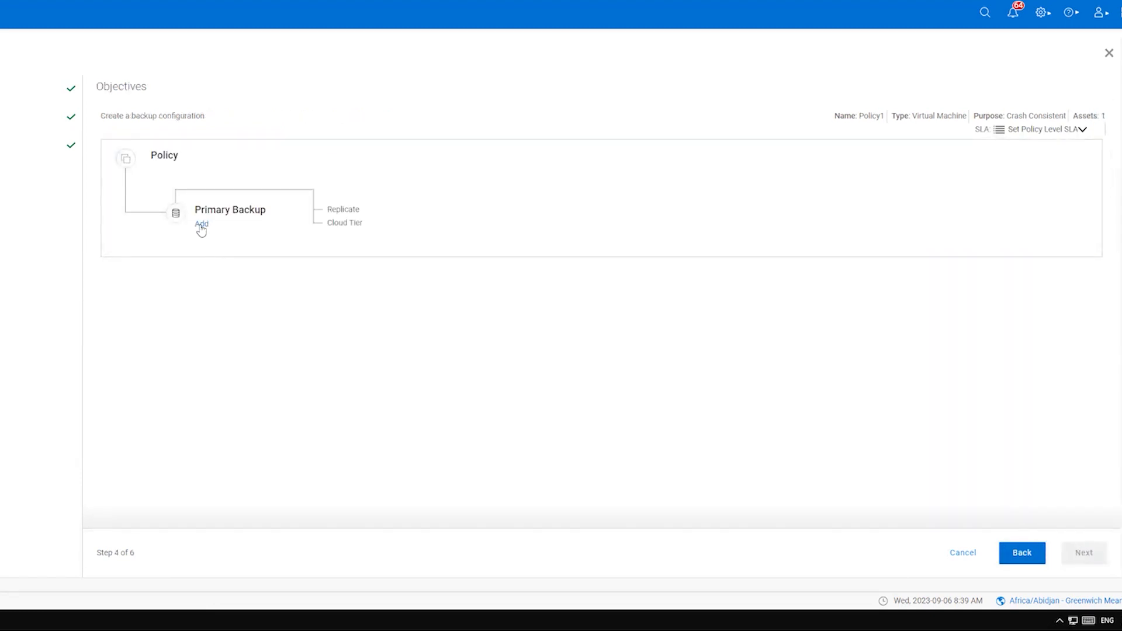
Add a primary backup to ddve-01.demo.local every 12 hours, retained for 1 week
{"action": "left_click", "coordinate": [202, 224]}
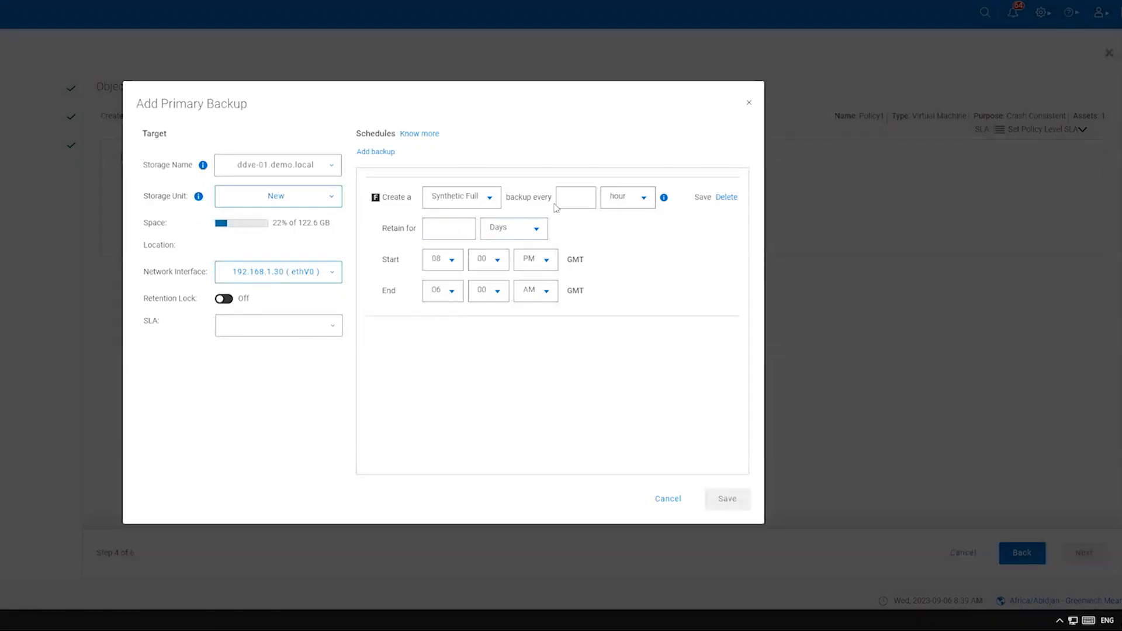
{"action": "left_click", "coordinate": [575, 196]}
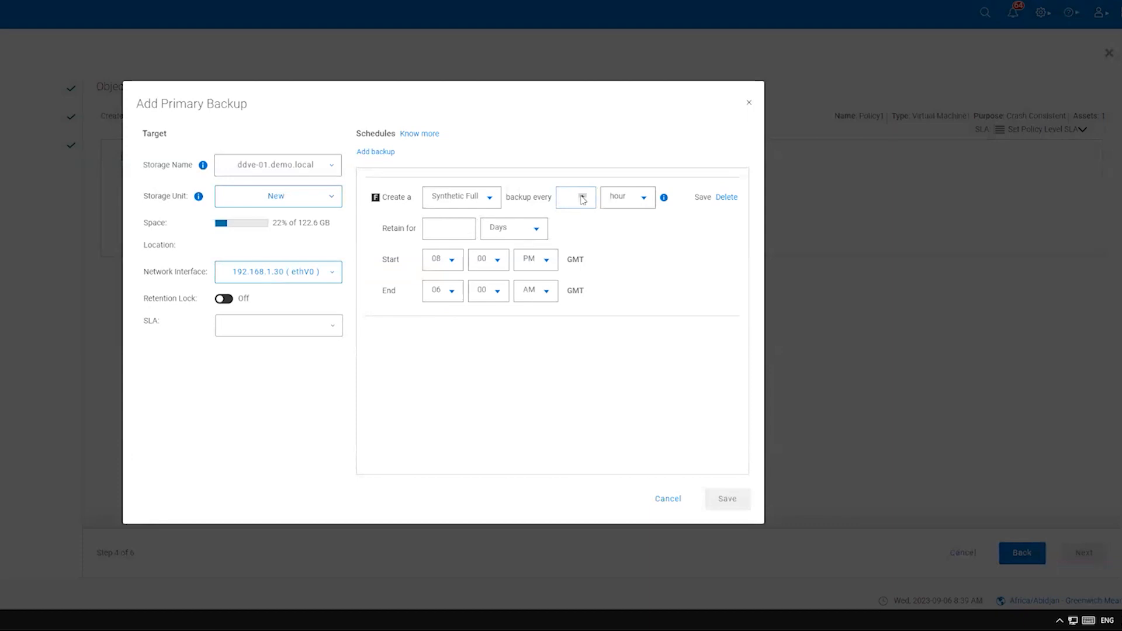
{"action": "type", "text": "7"}
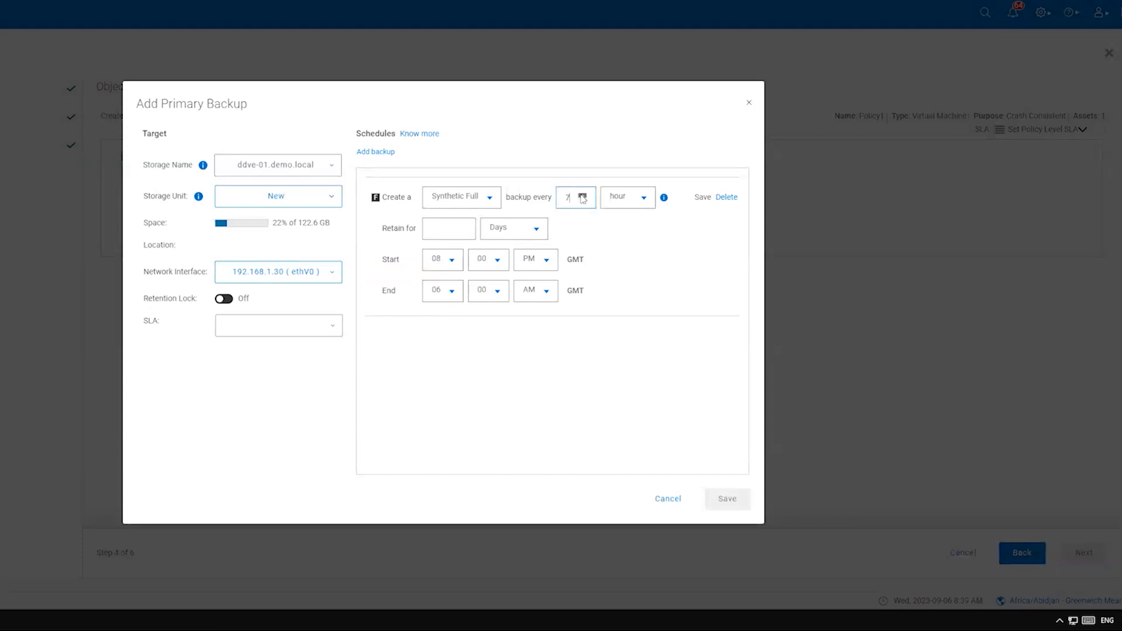
{"action": "left_click", "coordinate": [585, 193]}
{"action": "type", "text": "1"}
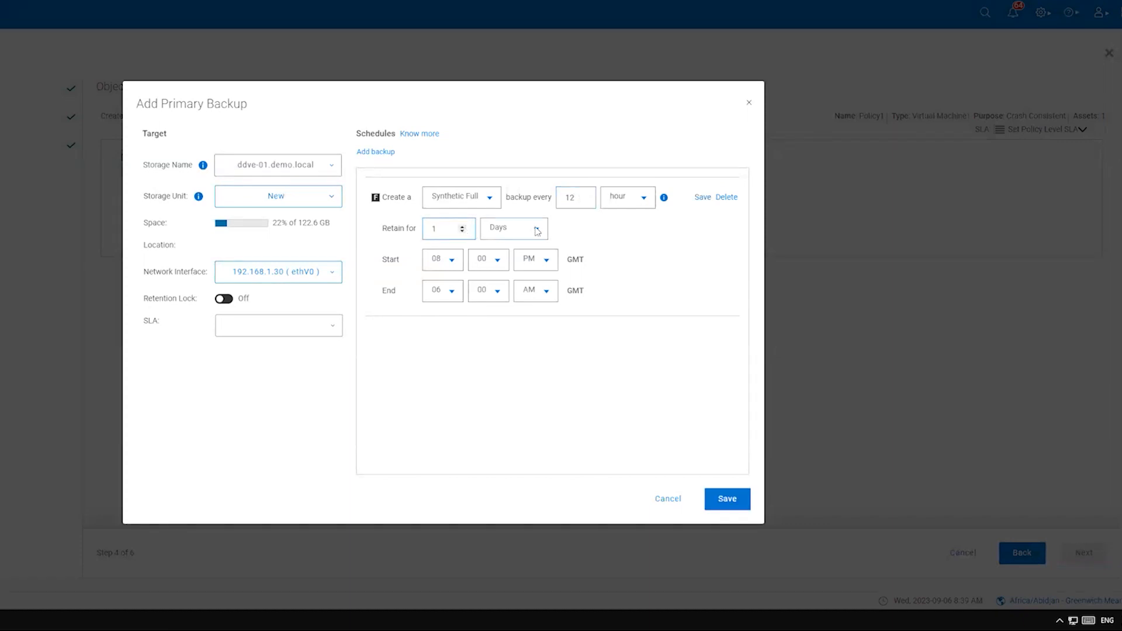
{"action": "left_click", "coordinate": [514, 228]}
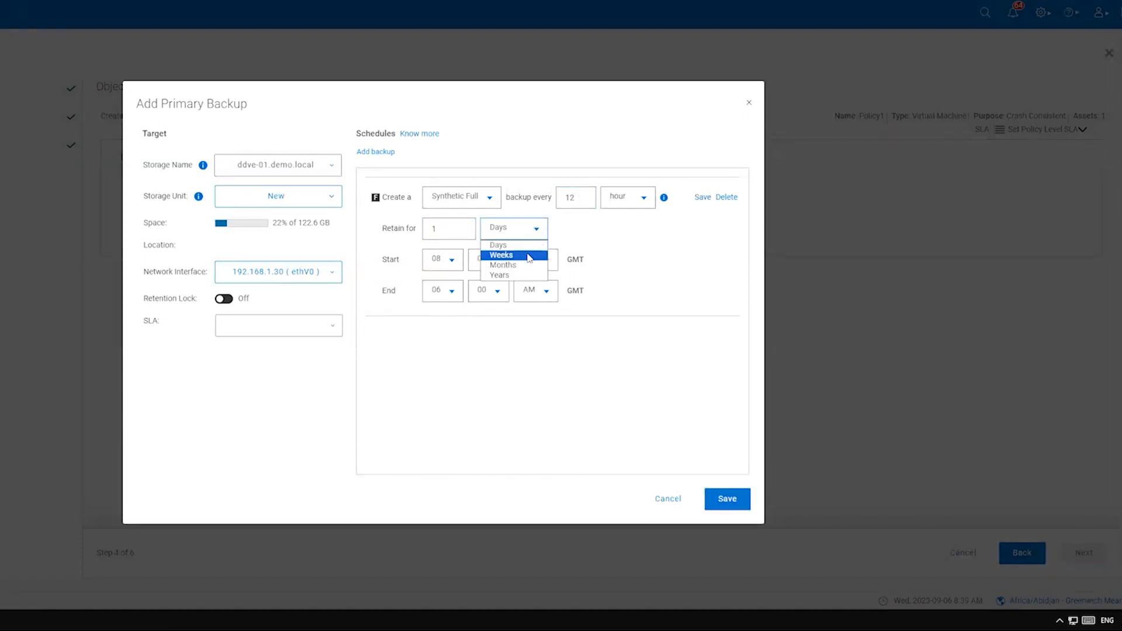
{"action": "left_click", "coordinate": [502, 254]}
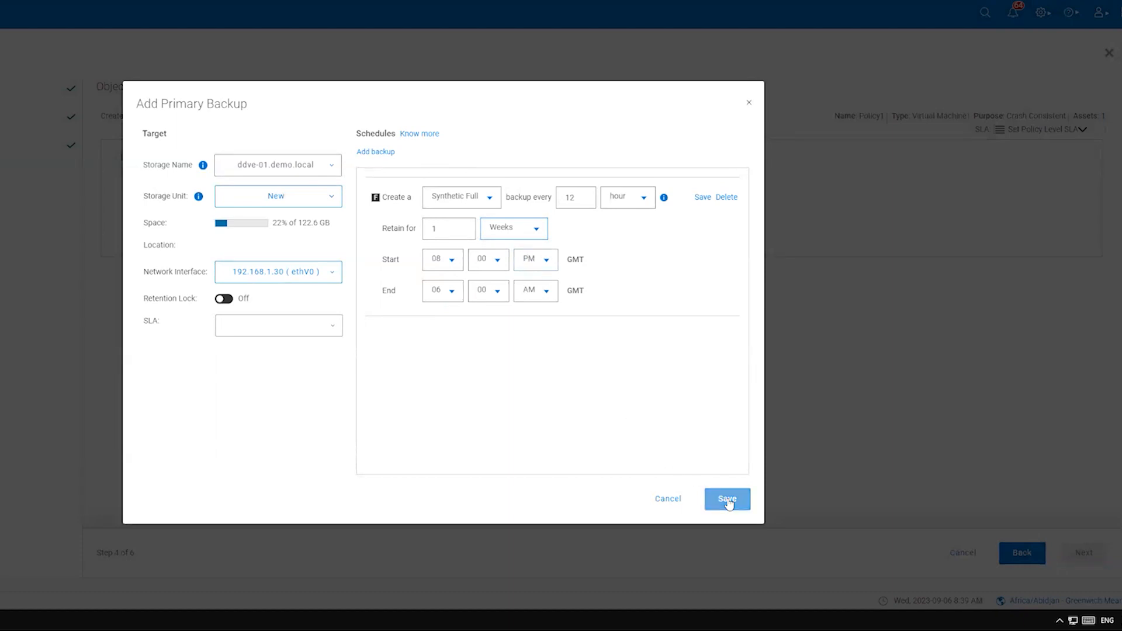
{"action": "left_click", "coordinate": [726, 499]}
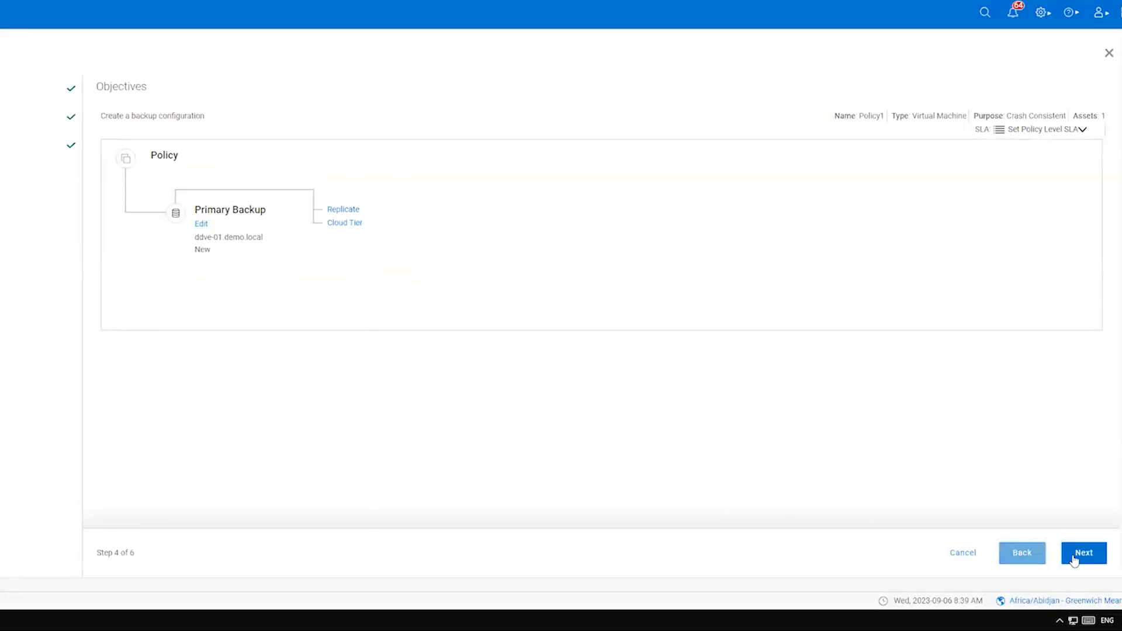
Accept the default options, review the summary, and finish saving Policy1
{"action": "left_click", "coordinate": [1084, 553]}
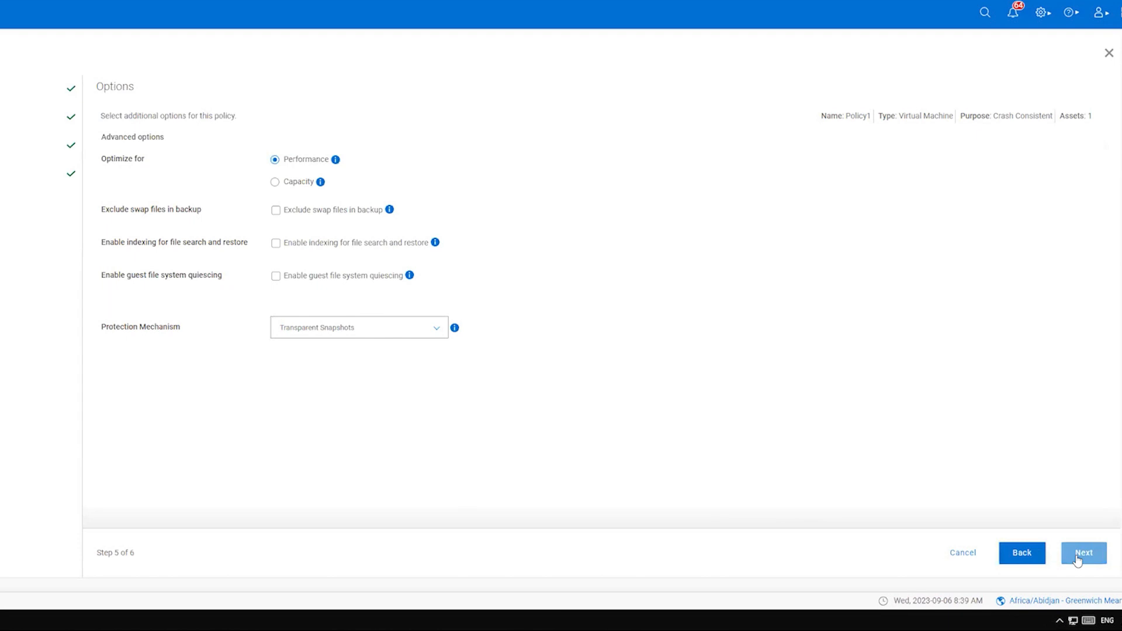
{"action": "left_click", "coordinate": [1083, 553]}
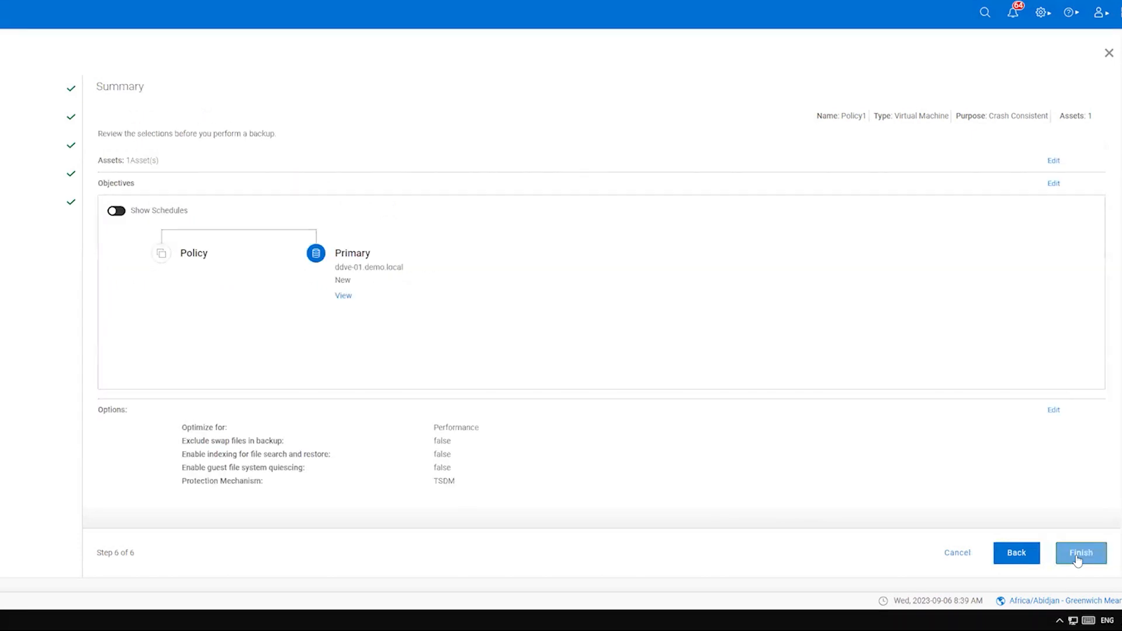
{"action": "left_click", "coordinate": [1081, 553]}
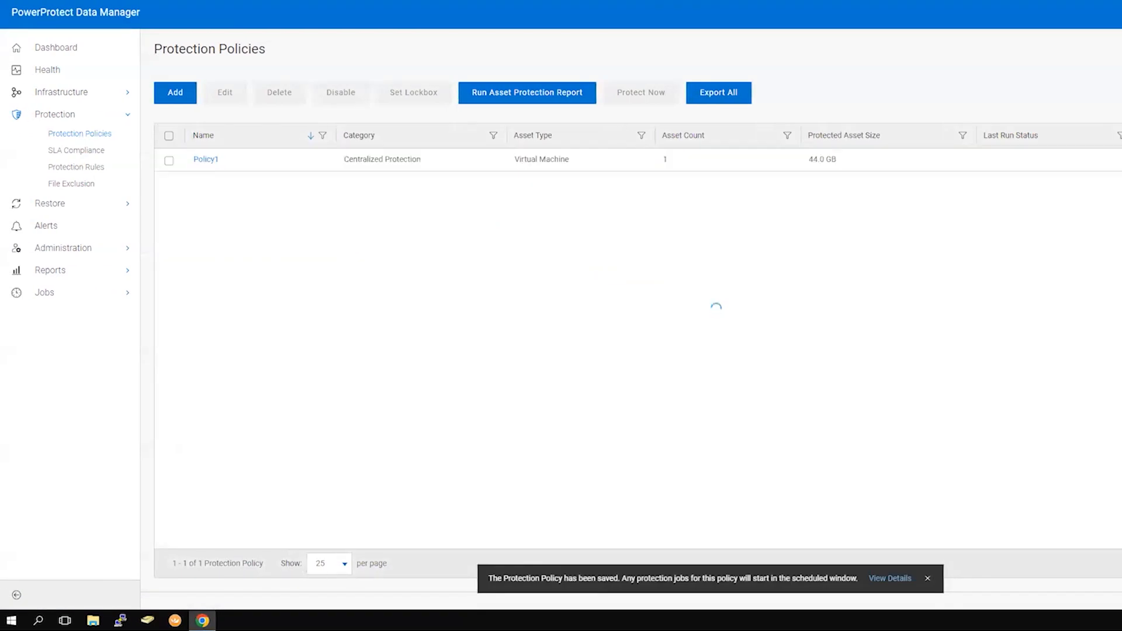
{"action": "mouse_move", "coordinate": [78, 295]}
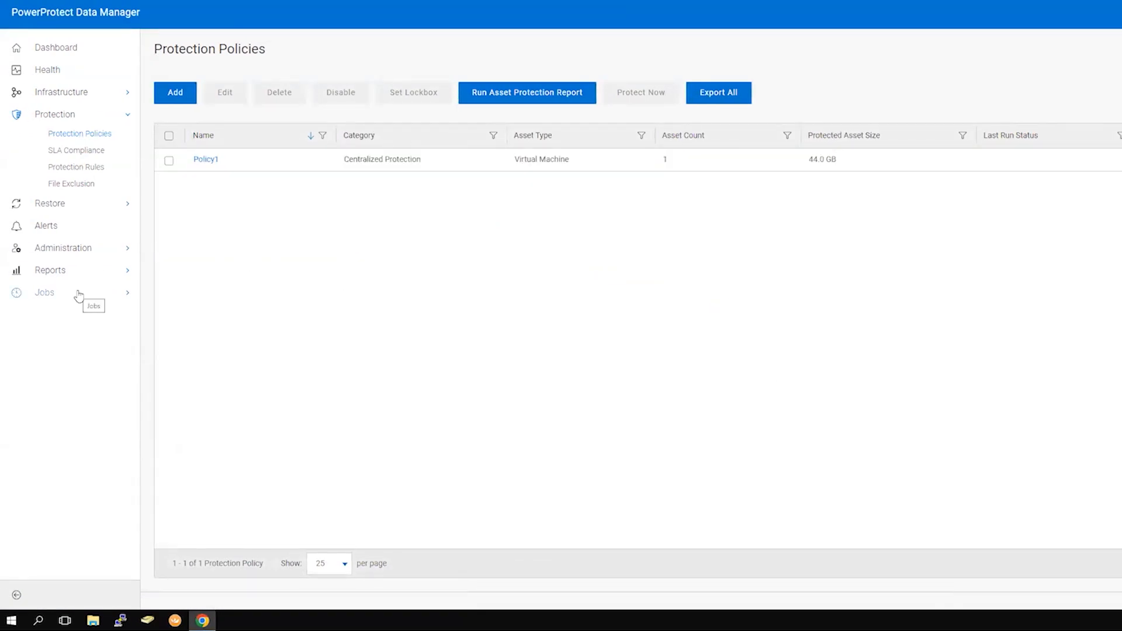
View the System Jobs list to confirm Policy1's configuration jobs succeeded
{"action": "left_click", "coordinate": [44, 292]}
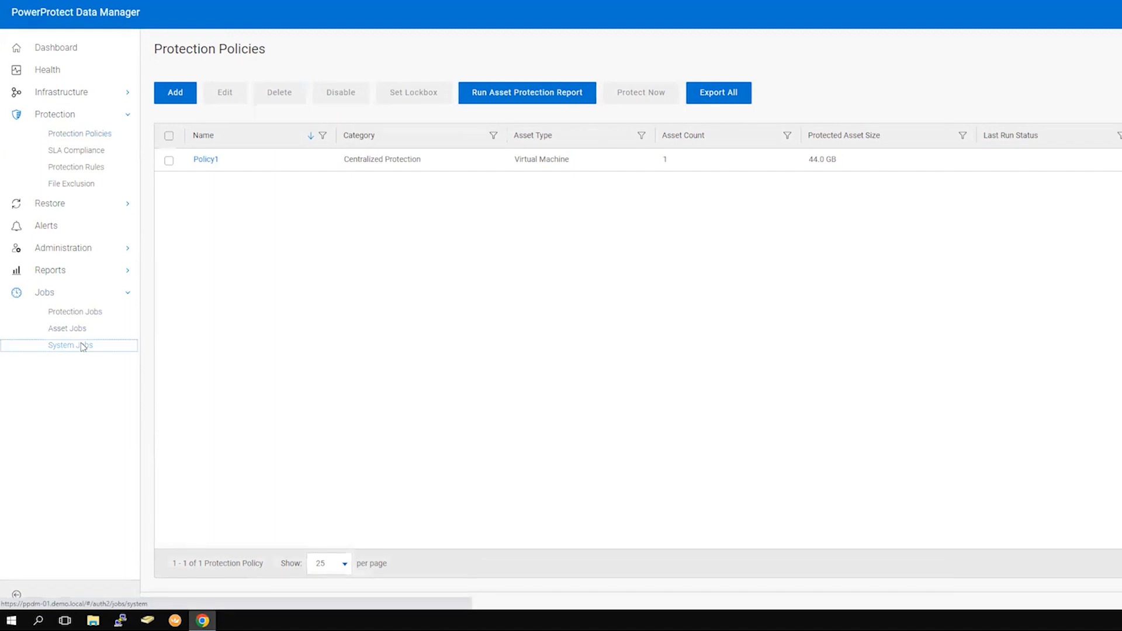
{"action": "left_click", "coordinate": [70, 346]}
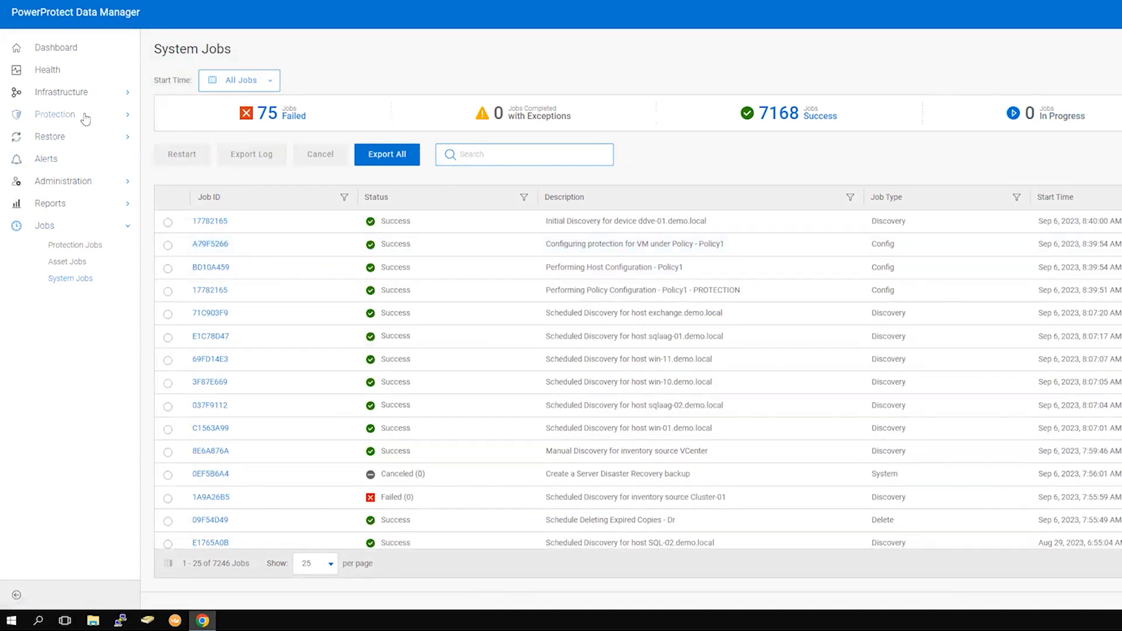
Return to the Protection Policies list, where Policy1 shows Last Run Status Success
{"action": "left_click", "coordinate": [55, 114]}
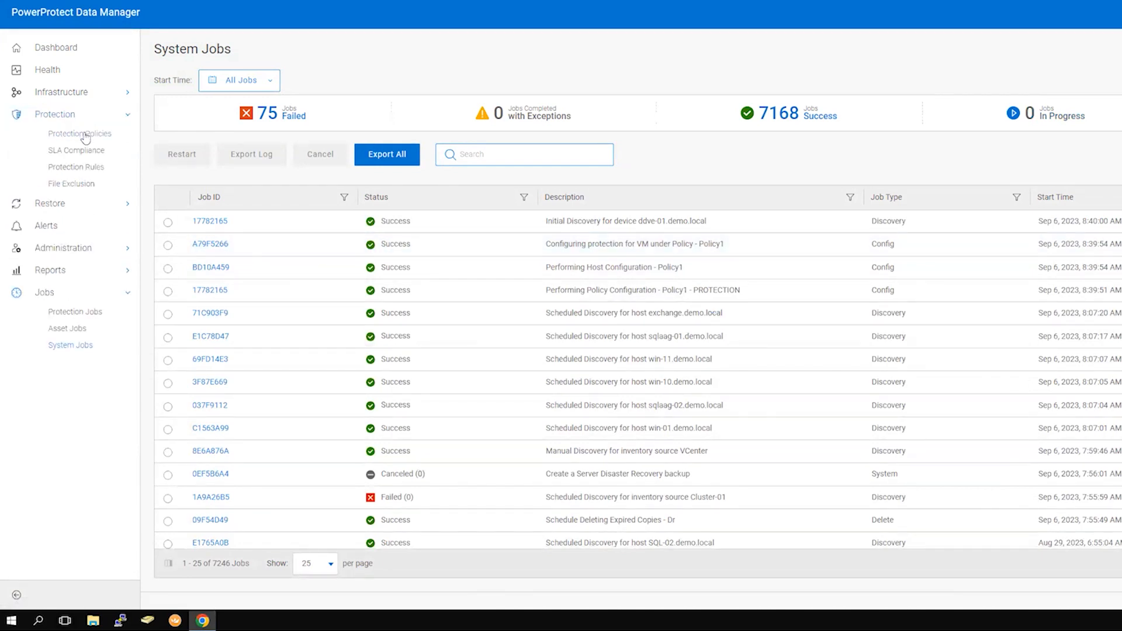
{"action": "left_click", "coordinate": [81, 133]}
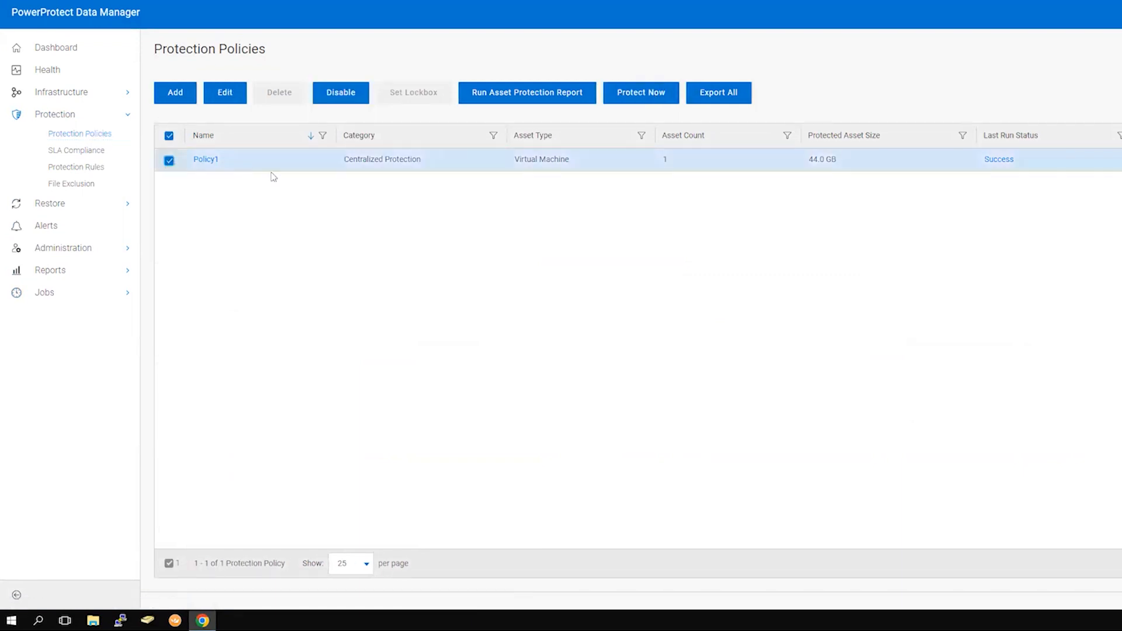
{"action": "mouse_move", "coordinate": [640, 93]}
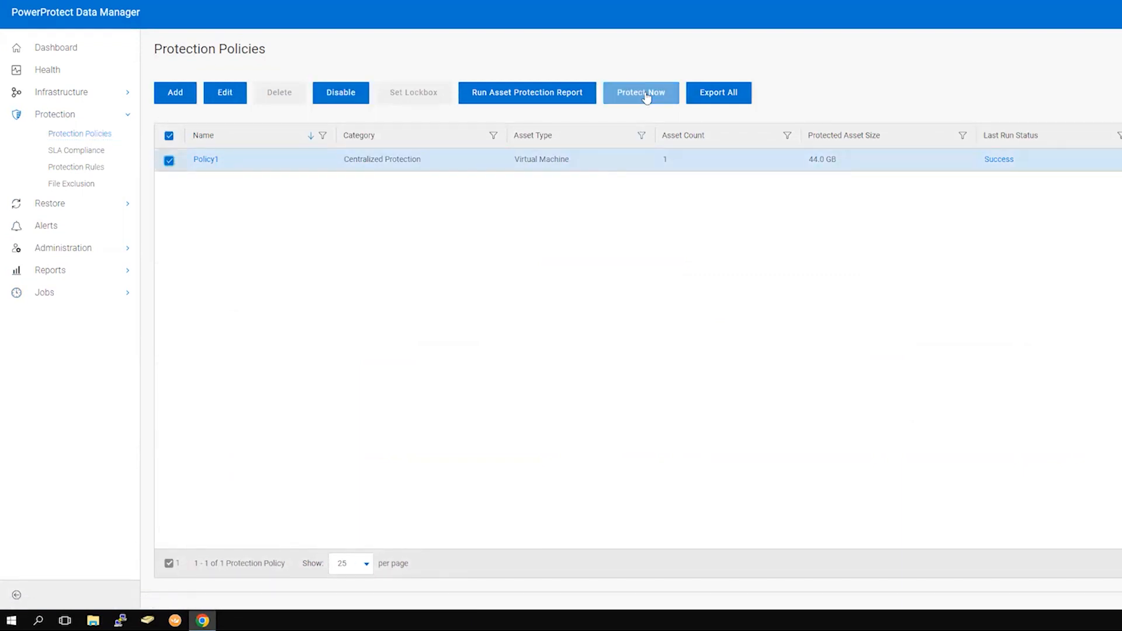
Launch a Protect Now full backup of all assets in Policy1
{"action": "left_click", "coordinate": [641, 92]}
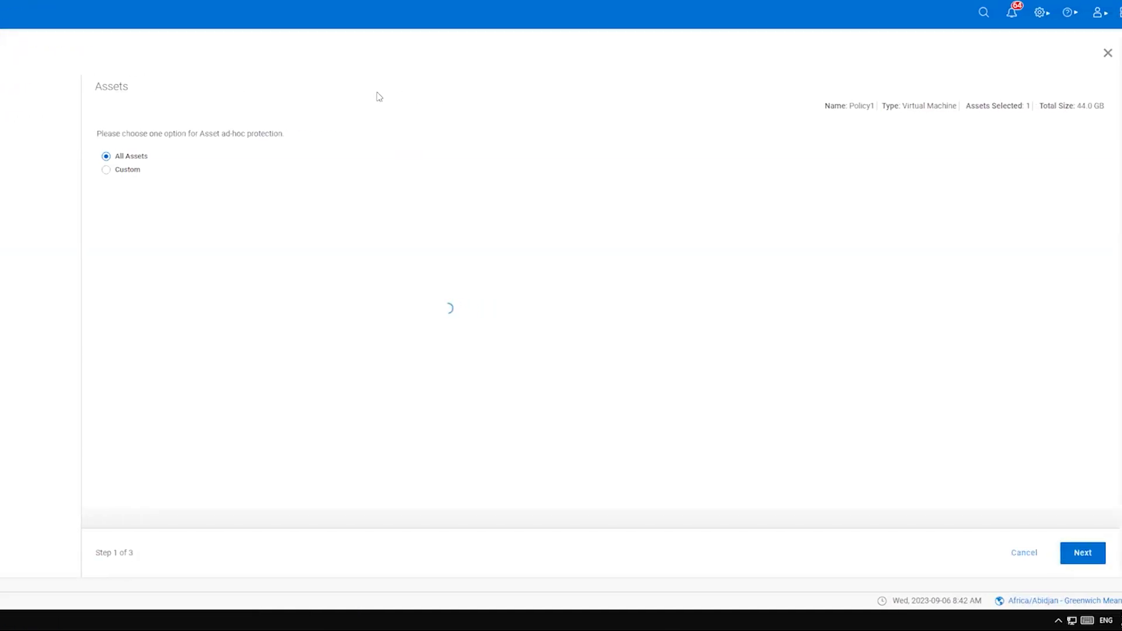
{"action": "mouse_move", "coordinate": [665, 296]}
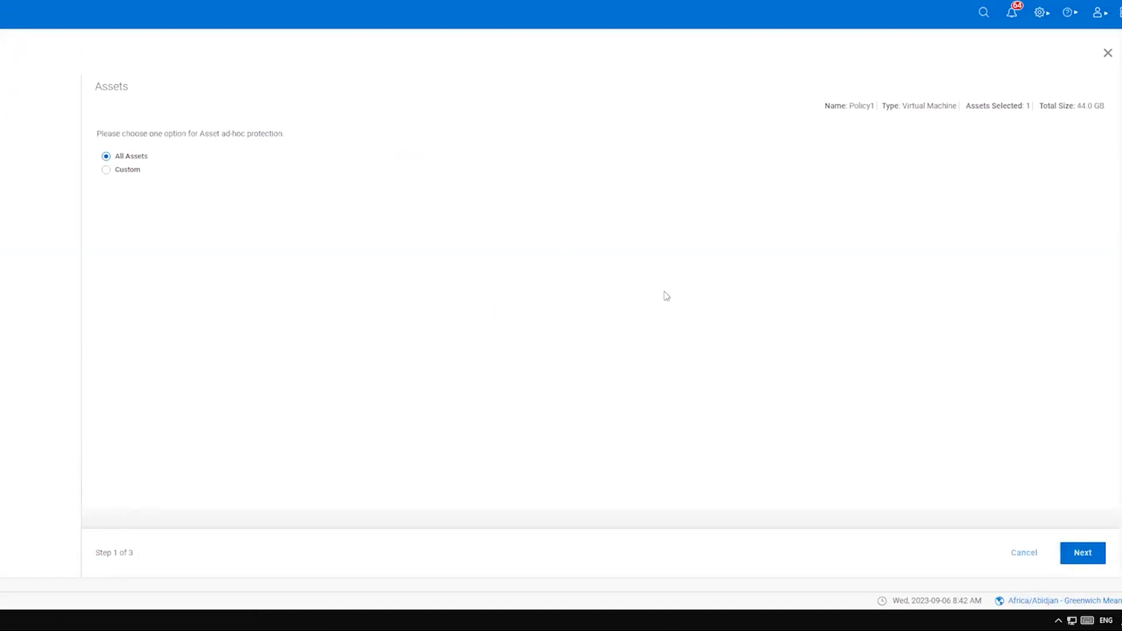
{"action": "left_click", "coordinate": [1082, 553]}
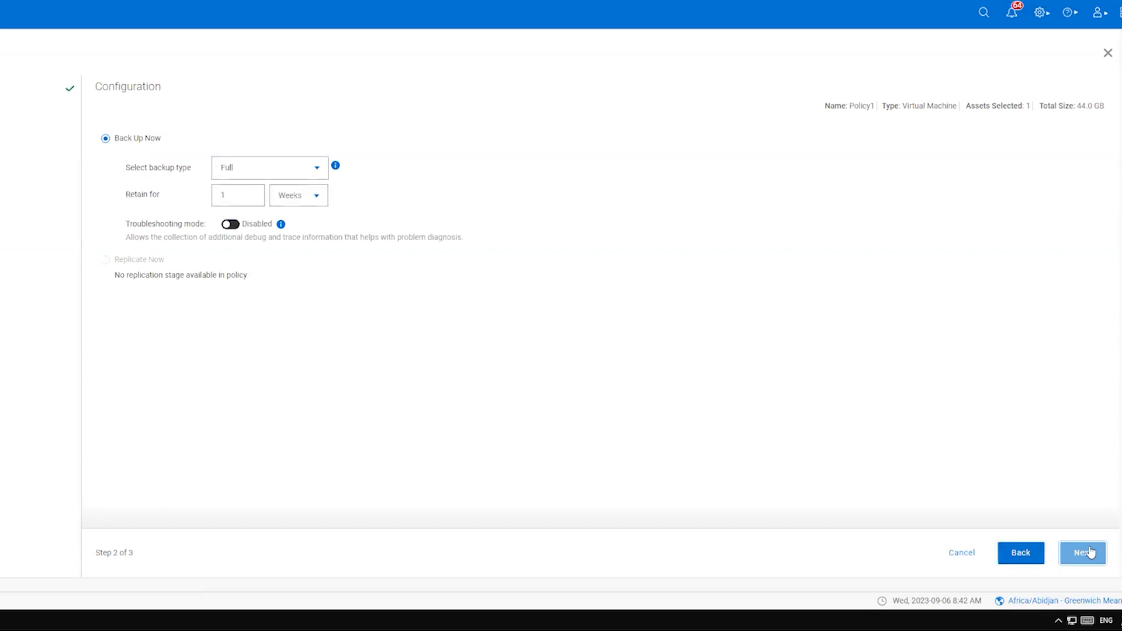
{"action": "left_click", "coordinate": [1083, 553]}
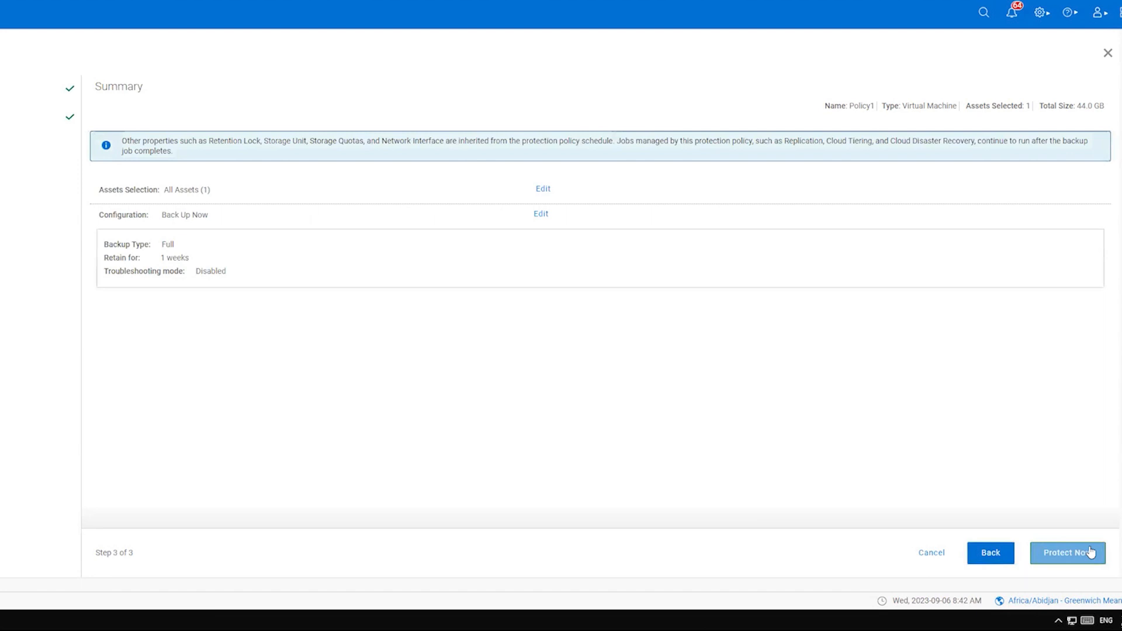
{"action": "left_click", "coordinate": [1067, 553]}
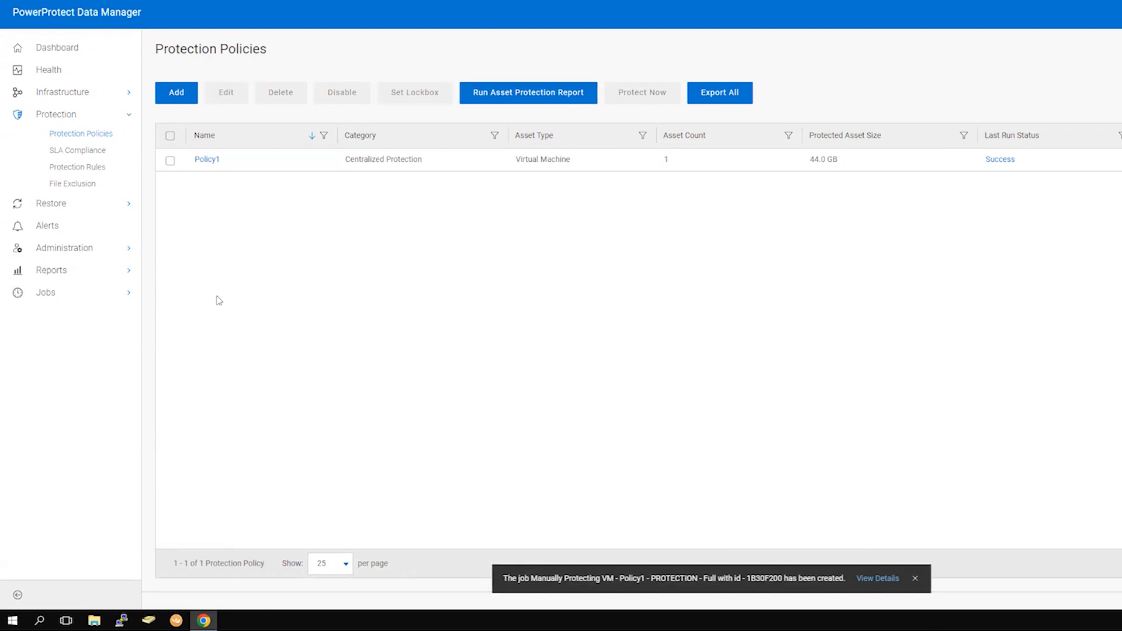
View the Protection Jobs list showing Policy1's backup in progress at 0%
{"action": "left_click", "coordinate": [46, 293]}
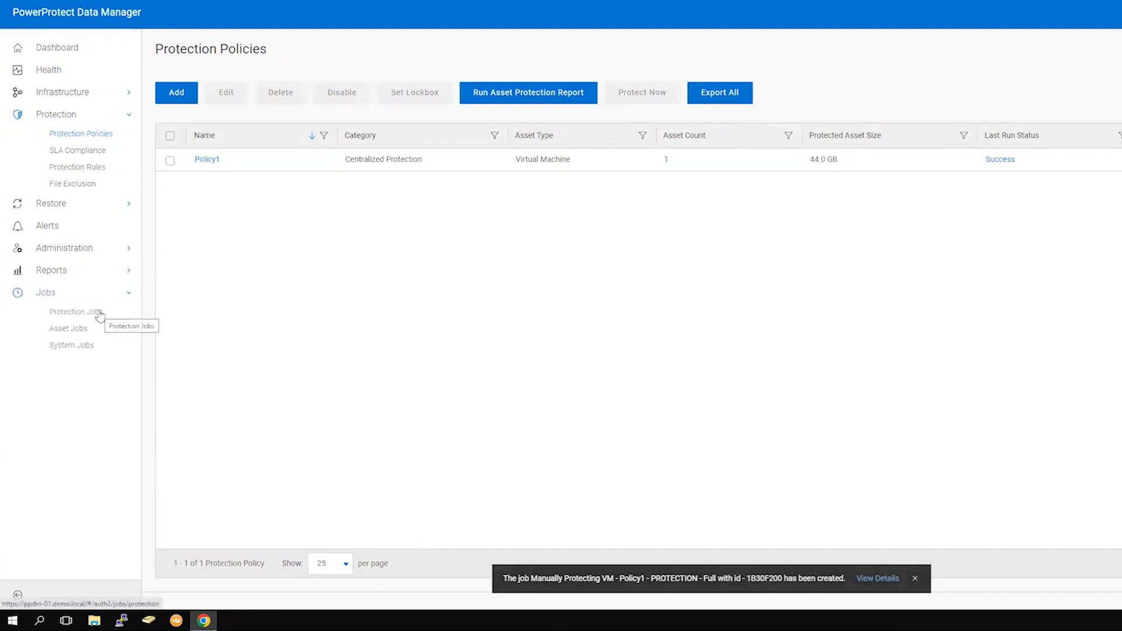
{"action": "left_click", "coordinate": [75, 311]}
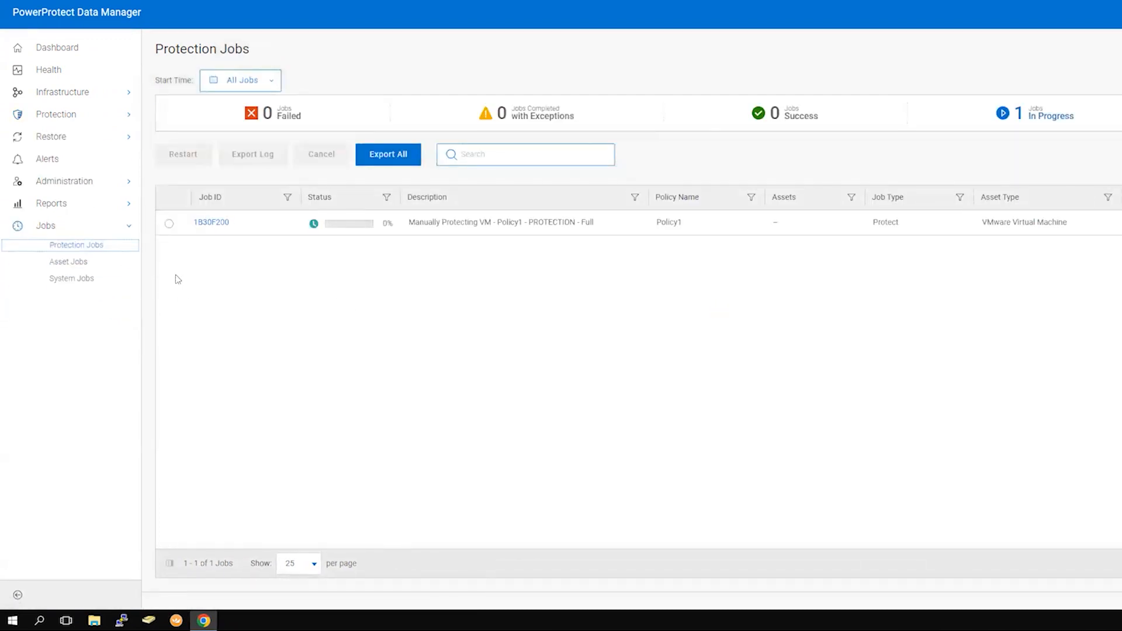